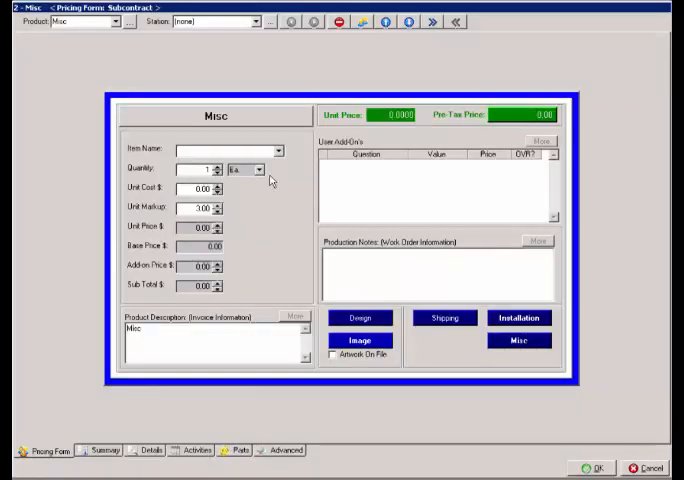
Step: Name the Misc item Bolts with quantity 3 and unit cost 1.50, giving a 13.50 subtotal
{"action": "left_click", "coordinate": [278, 148]}
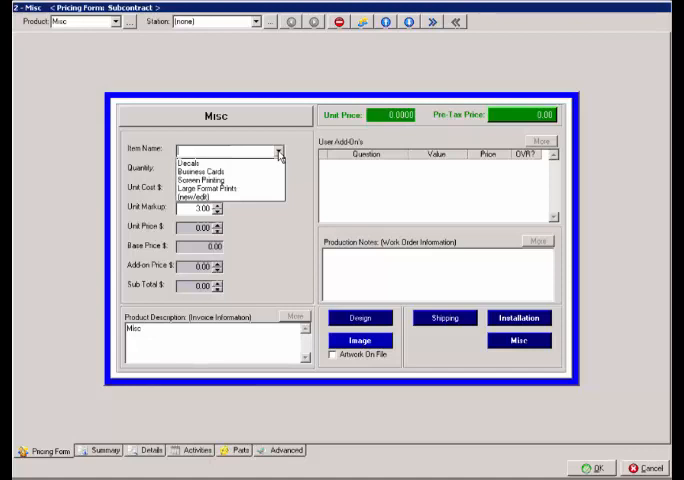
{"action": "left_click", "coordinate": [277, 148]}
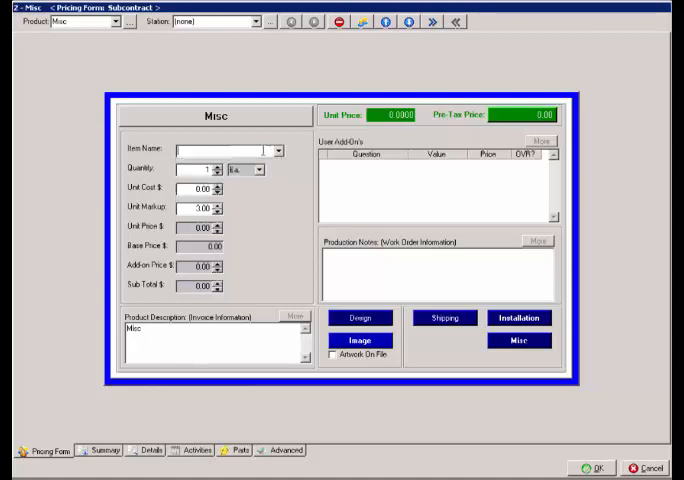
{"action": "type", "text": "Gold"}
{"action": "type", "text": "3"}
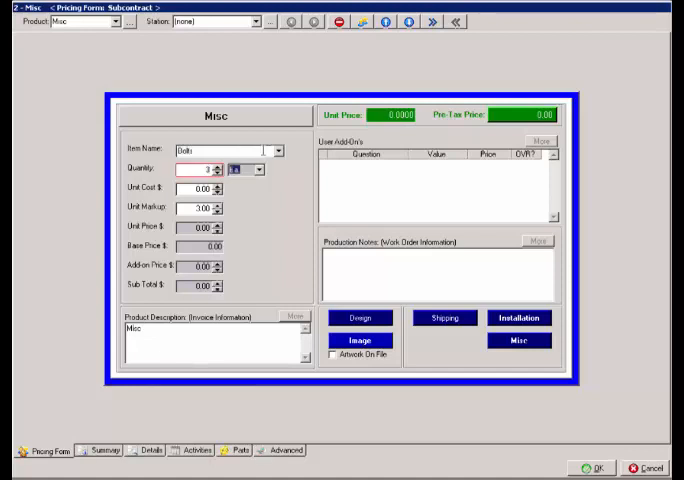
{"action": "type", "text": "1.9"}
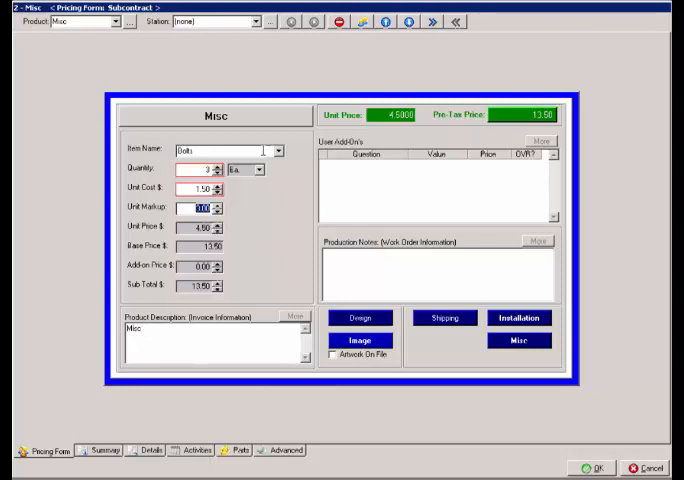
{"action": "mouse_move", "coordinate": [357, 176]}
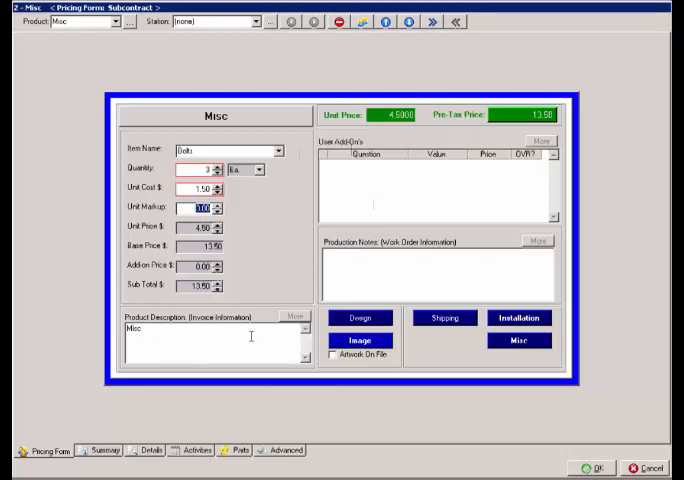
{"action": "mouse_move", "coordinate": [270, 337]}
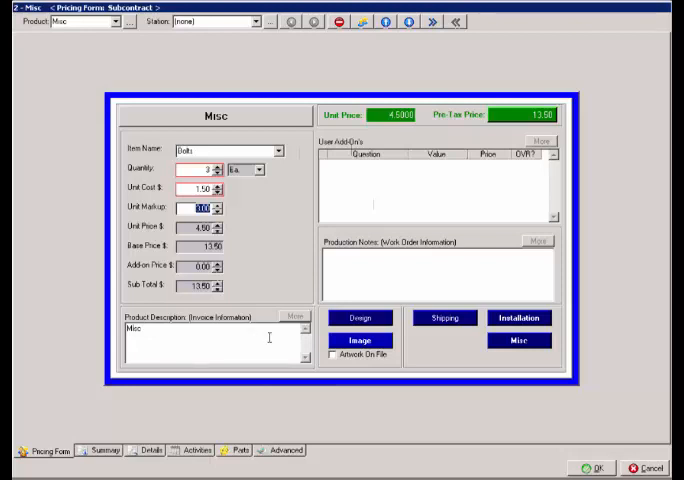
{"action": "mouse_move", "coordinate": [275, 338]}
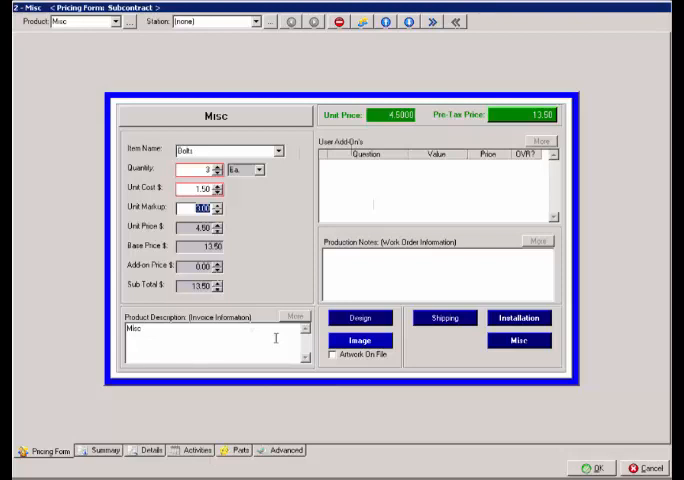